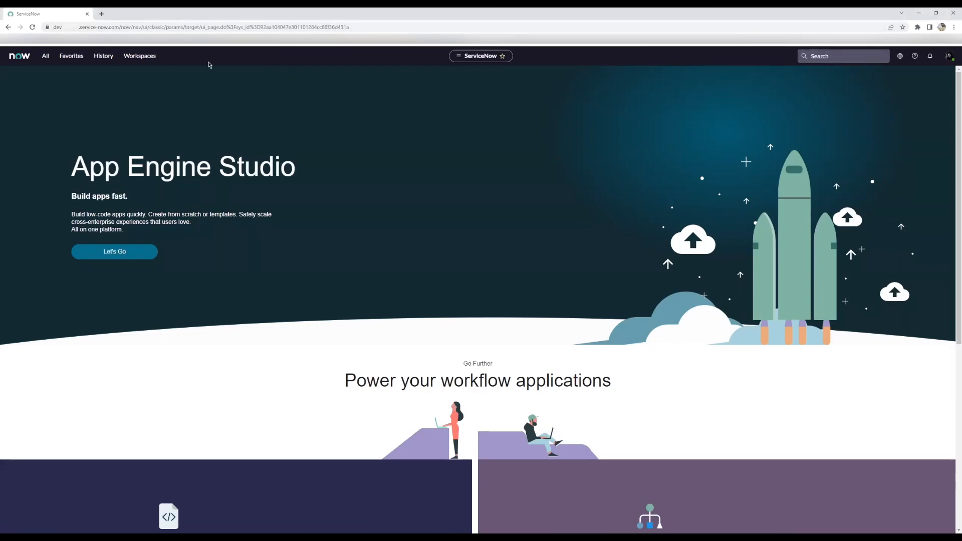
# Step: Edit the page address to insert 'nav_to.do?uri=' so ServiceNow loads the classic frame
pyautogui.click(214, 27)
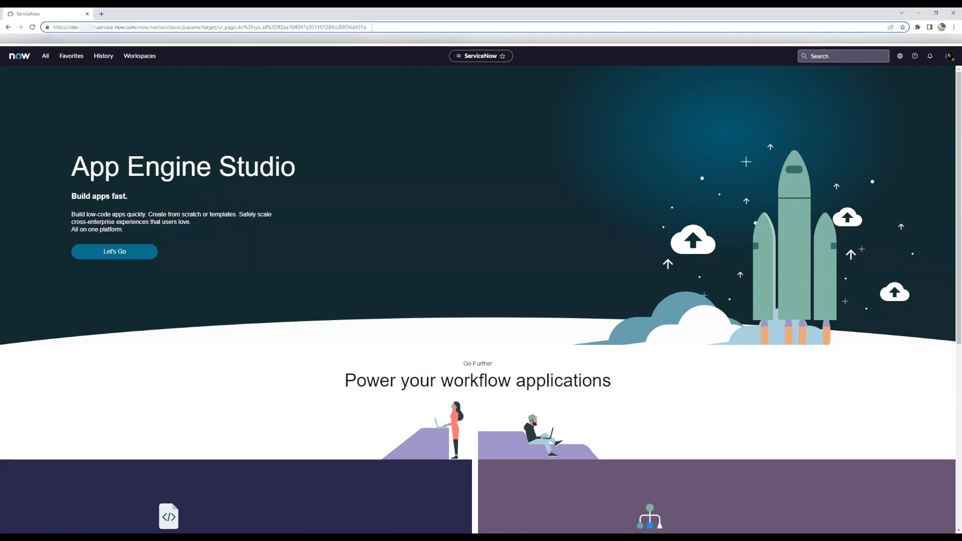
pyautogui.click(203, 27)
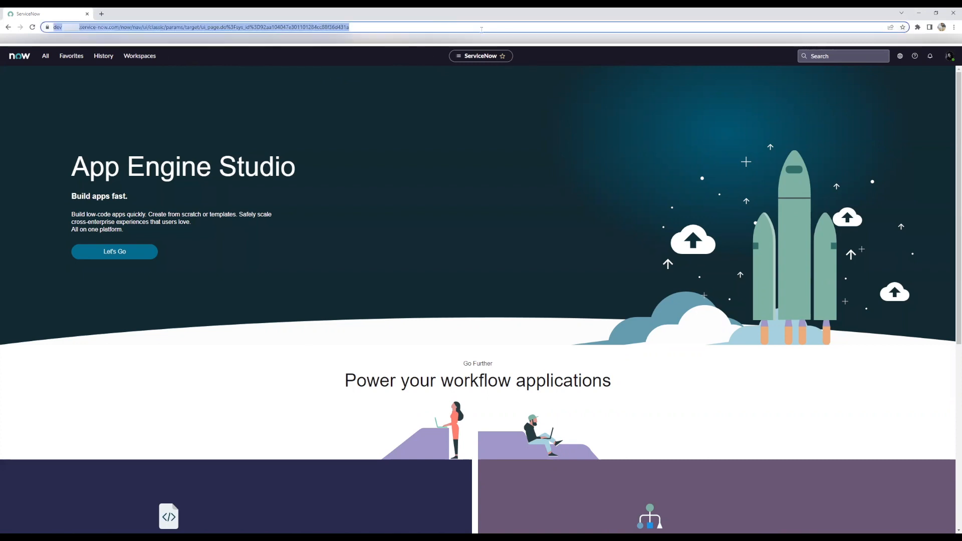
pyautogui.moveTo(611, 64)
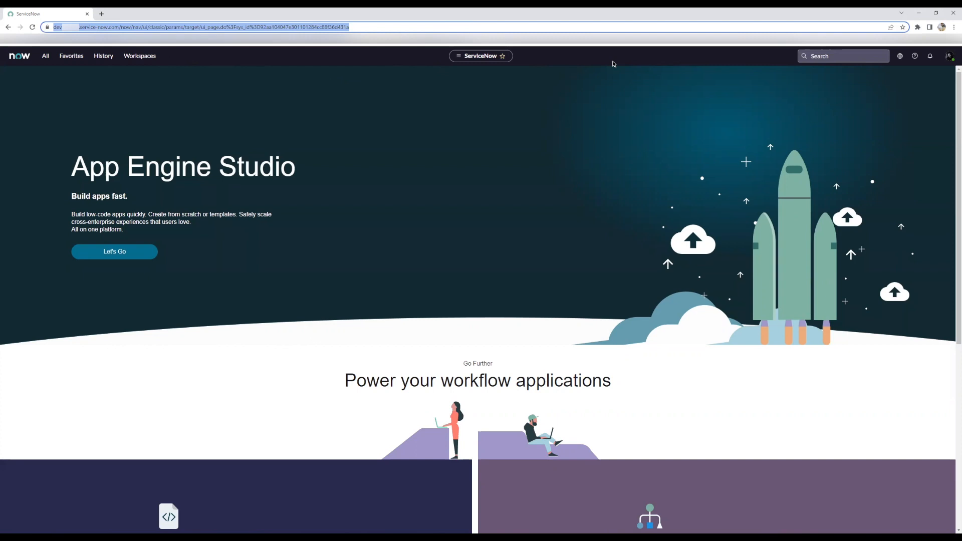
pyautogui.moveTo(545, 66)
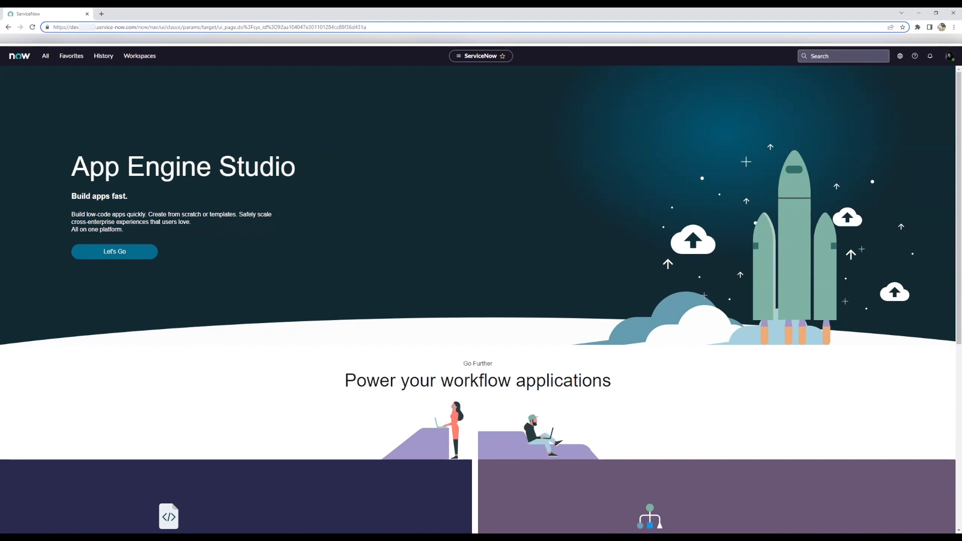
pyautogui.moveTo(411, 47)
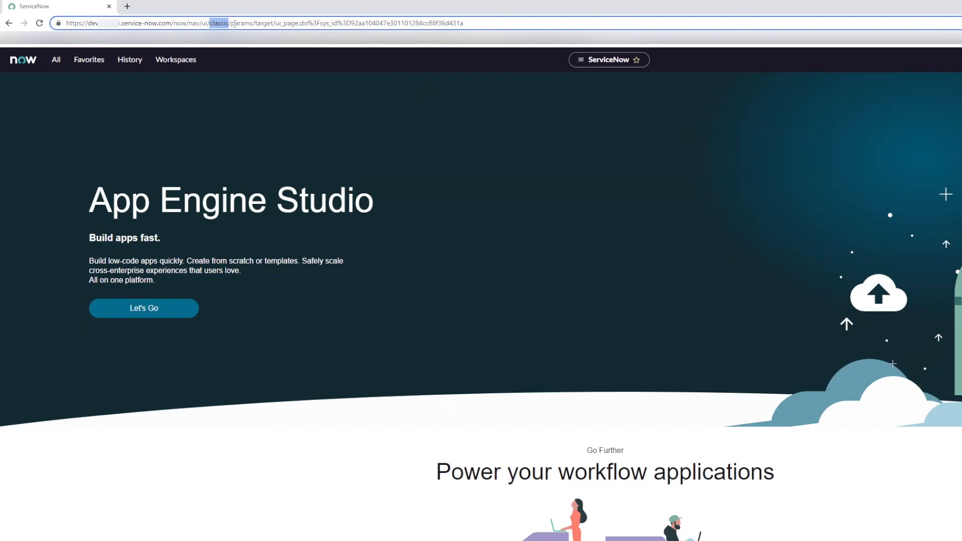
pyautogui.doubleClick(264, 23)
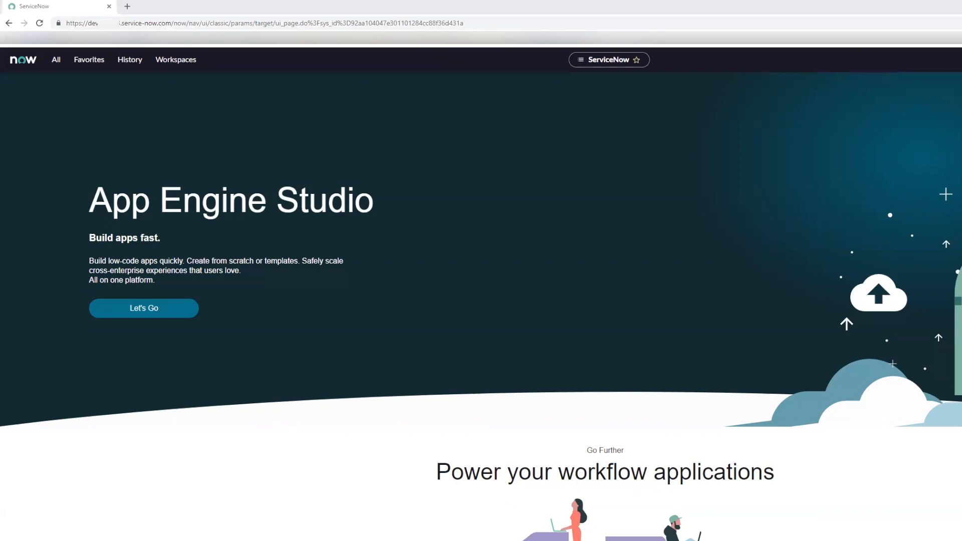
pyautogui.write('nav_to.do?uri=')
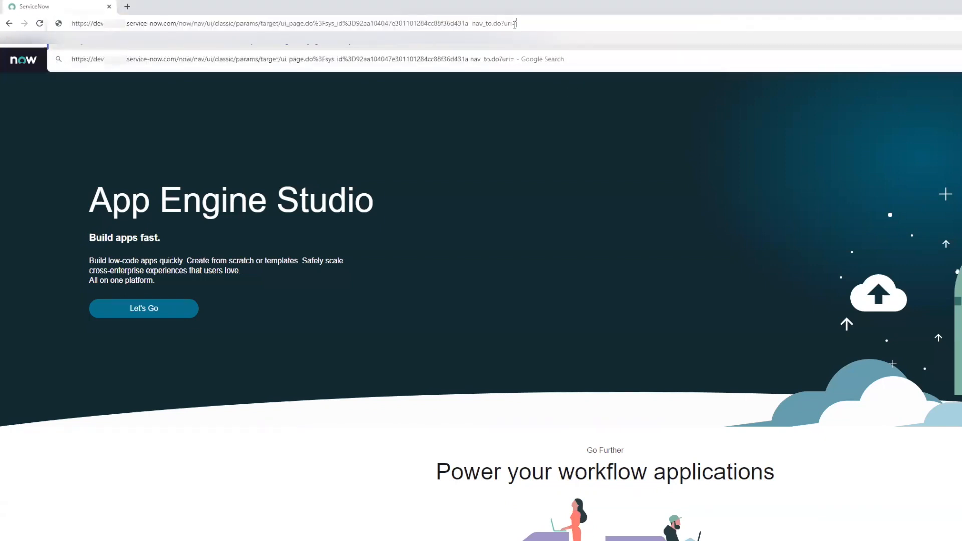
pyautogui.doubleClick(496, 23)
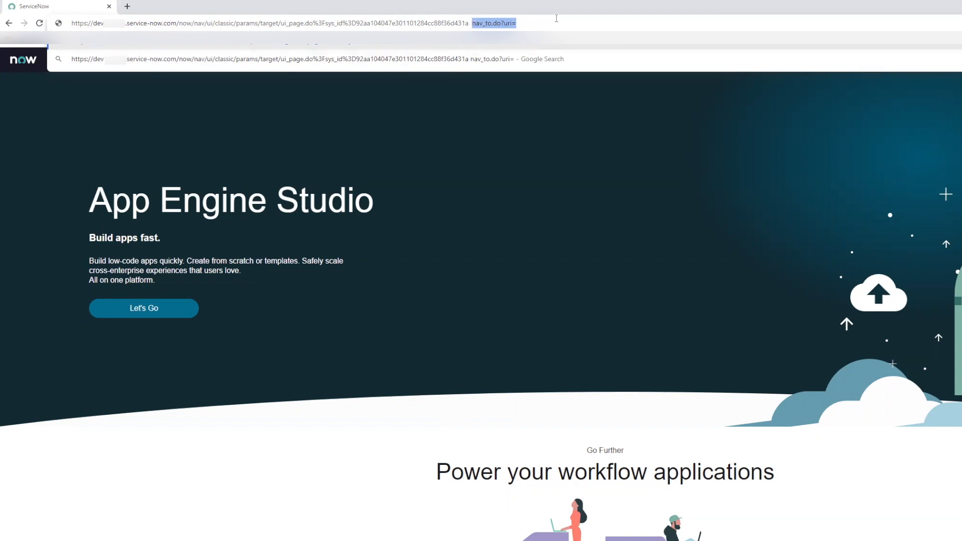
pyautogui.moveTo(532, 277)
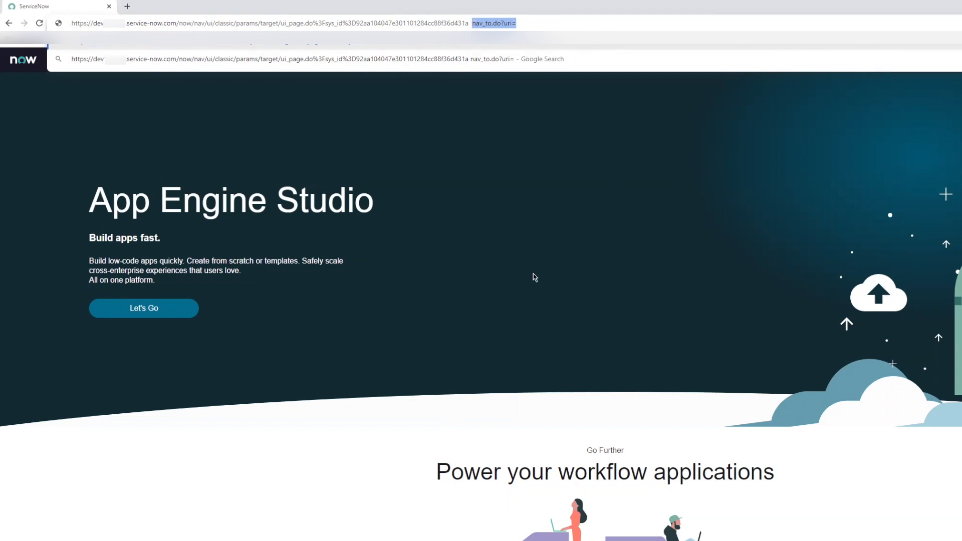
pyautogui.moveTo(825, 179)
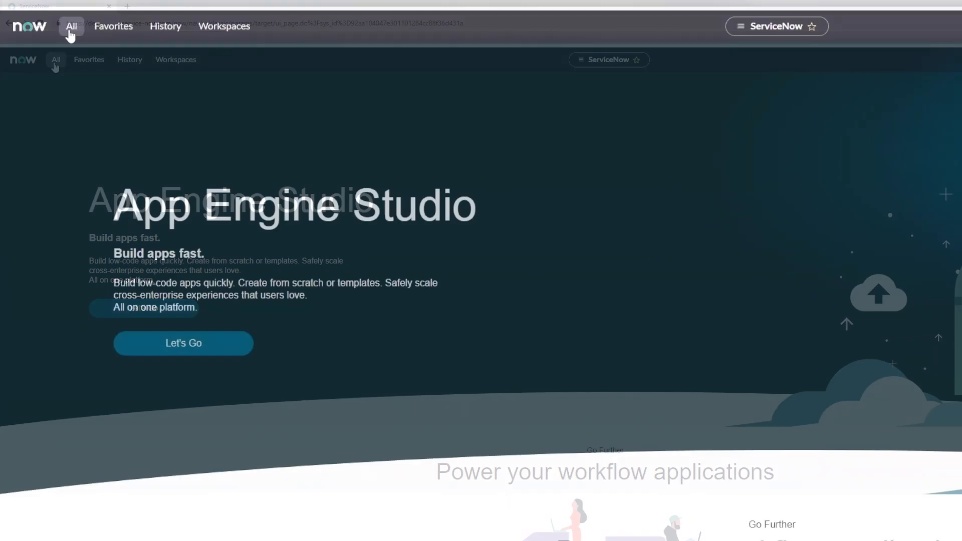
# Step: Filter the All menu with 'comput' and go to the Computers list
pyautogui.write('comput')
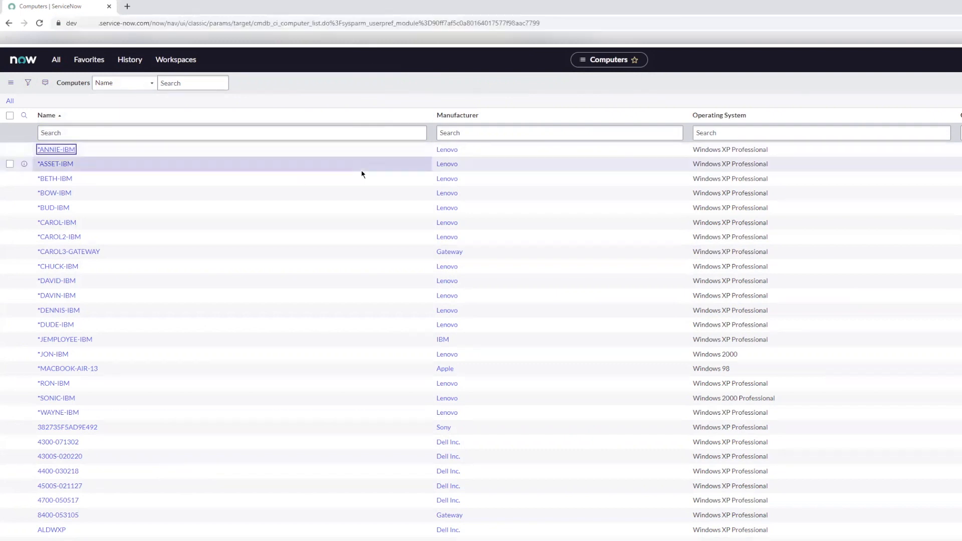
pyautogui.click(57, 150)
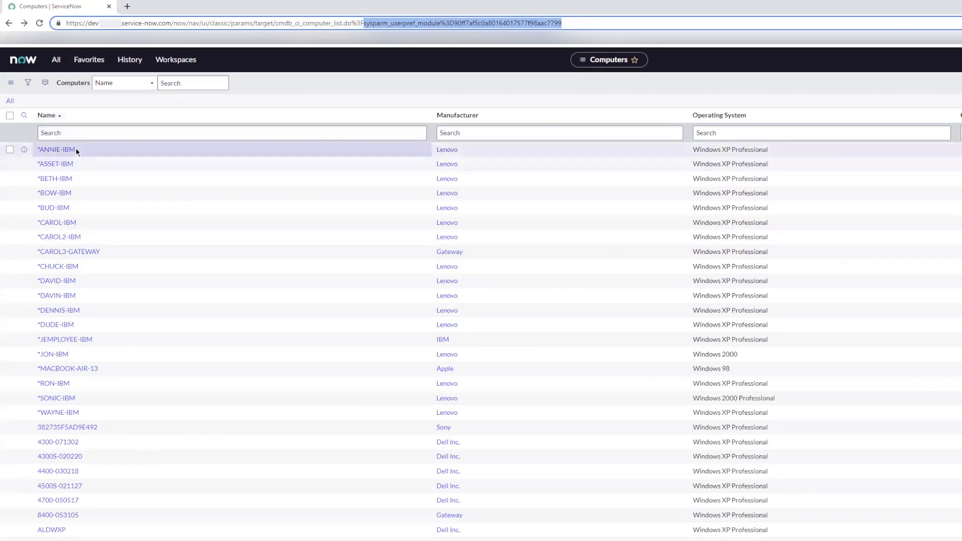
pyautogui.click(56, 149)
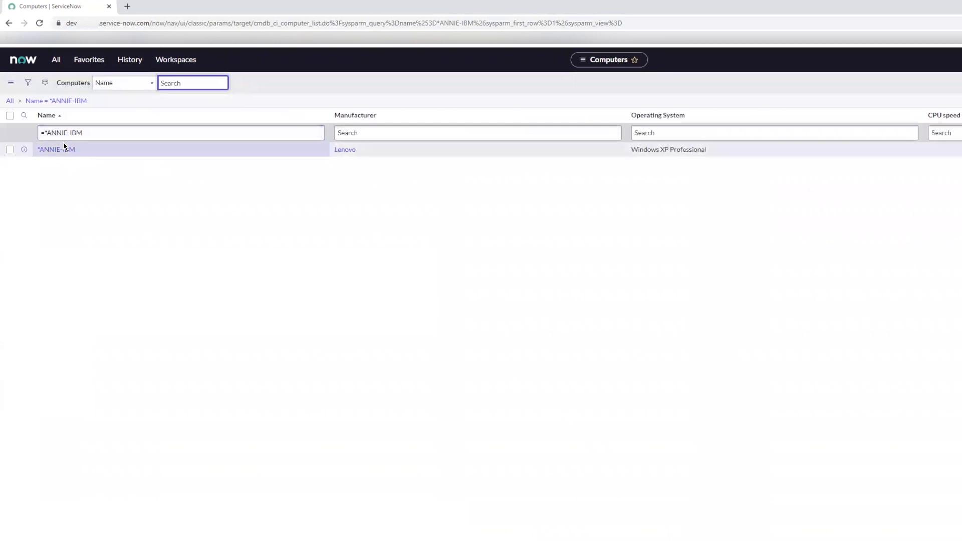
pyautogui.click(368, 23)
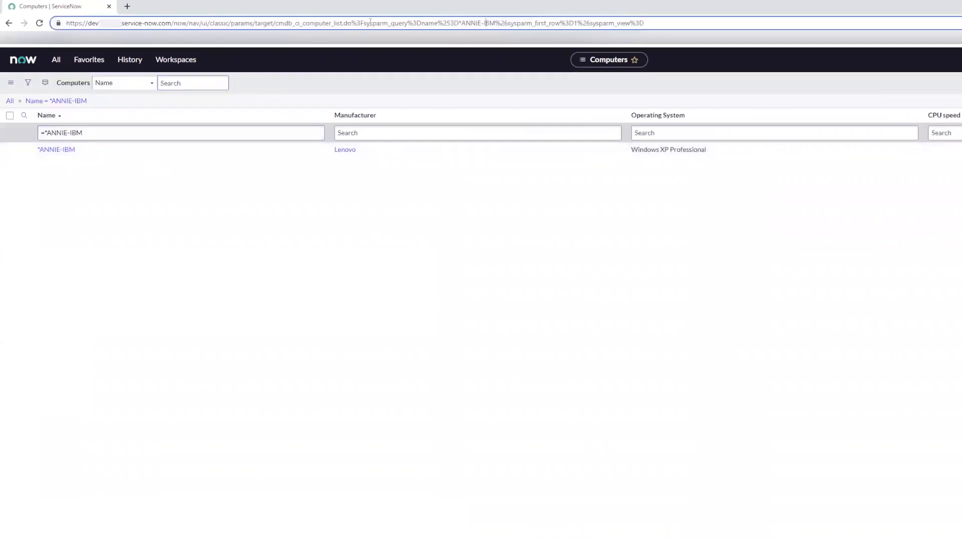
pyautogui.moveTo(368, 23); pyautogui.dragTo(479, 23)
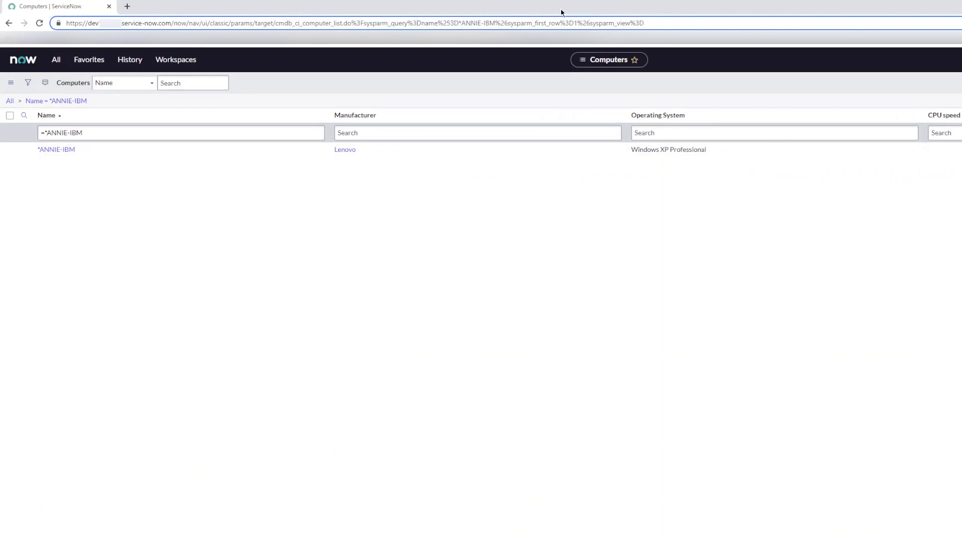
pyautogui.click(368, 23)
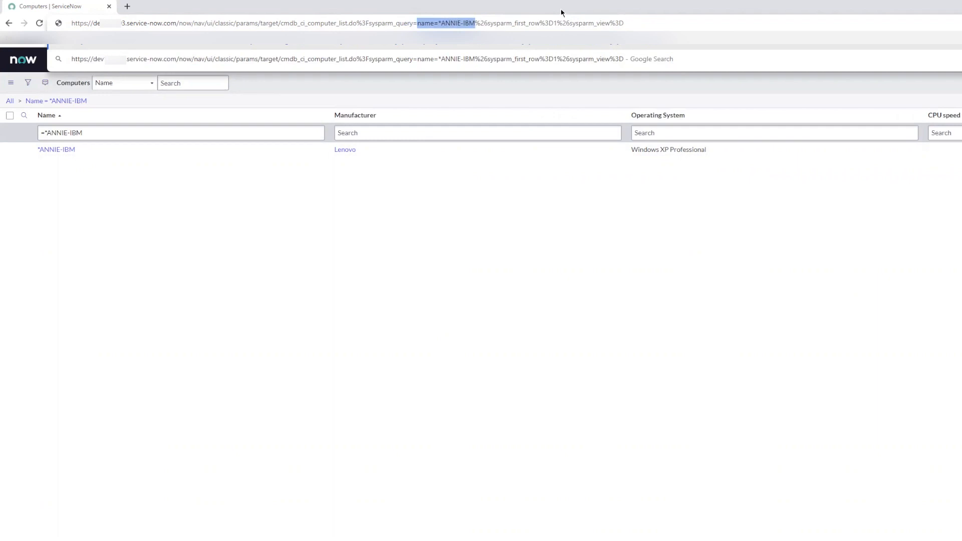
pyautogui.moveTo(449, 25)
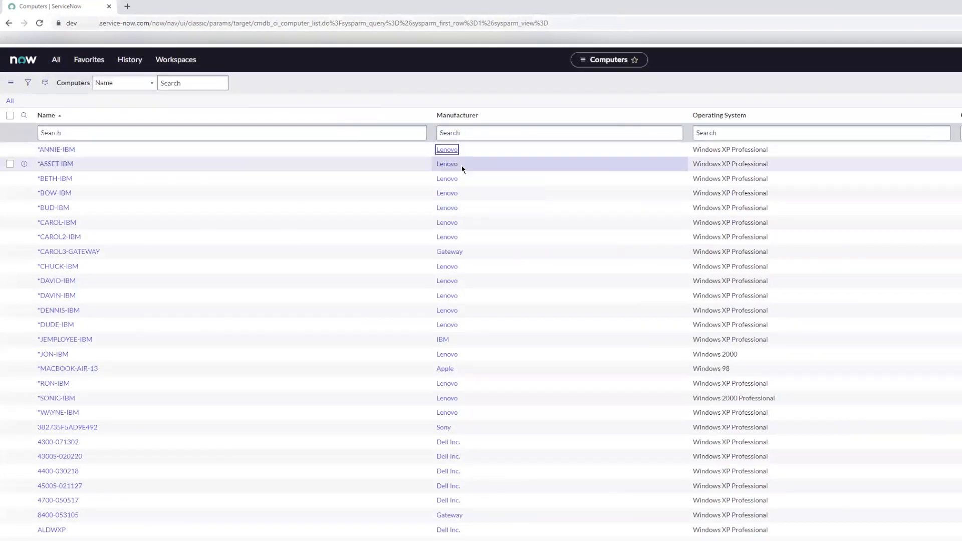
# Step: Filter the list with Show Matching on a Lenovo cell and copy the resulting filter query
pyautogui.rightClick(448, 149)
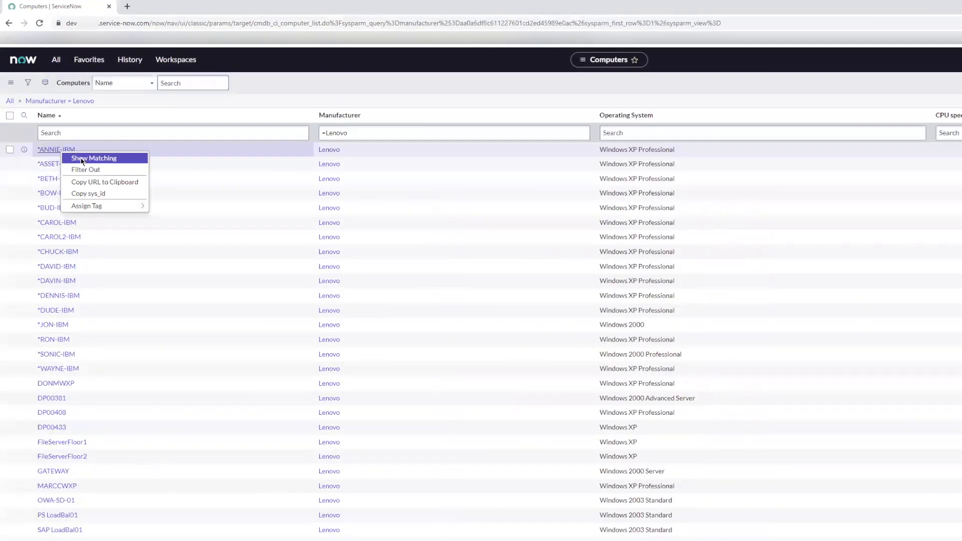
pyautogui.click(95, 158)
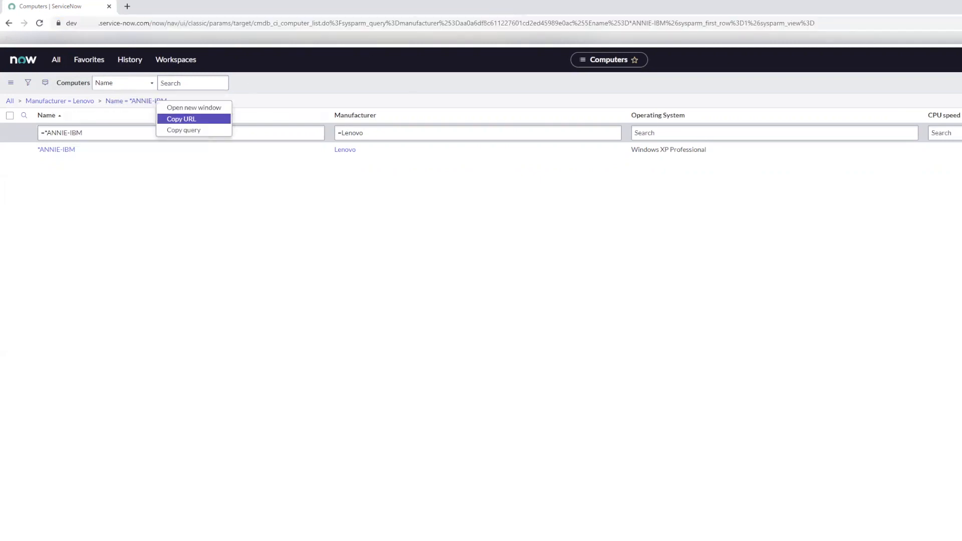
pyautogui.moveTo(183, 131)
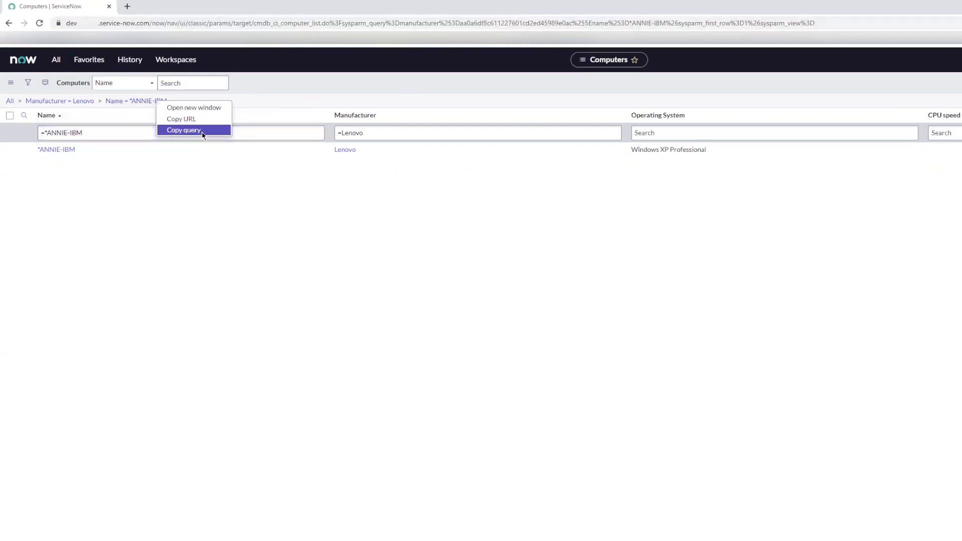
pyautogui.click(183, 129)
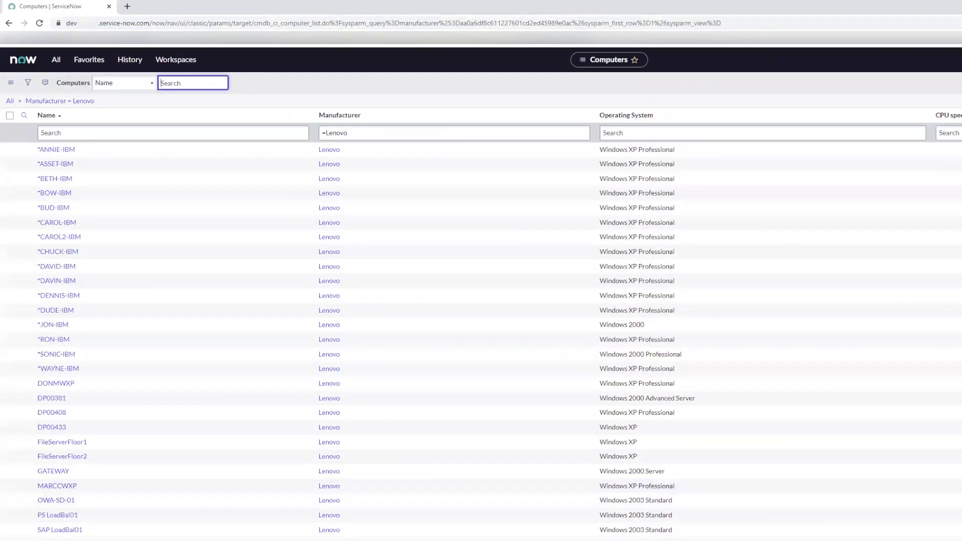
# Step: Check the list's Show rows-per-page choices and leave the page size at 50 rows
pyautogui.click(10, 82)
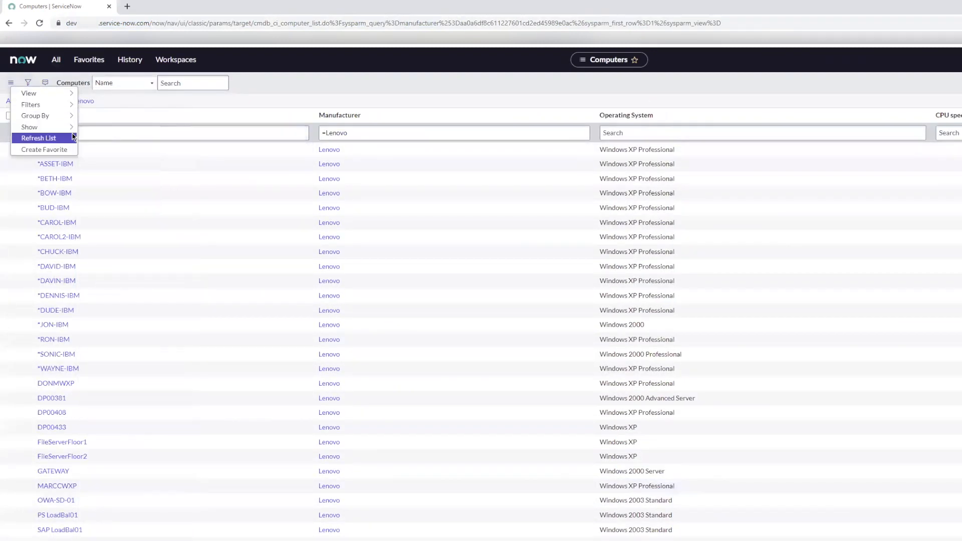
pyautogui.click(29, 128)
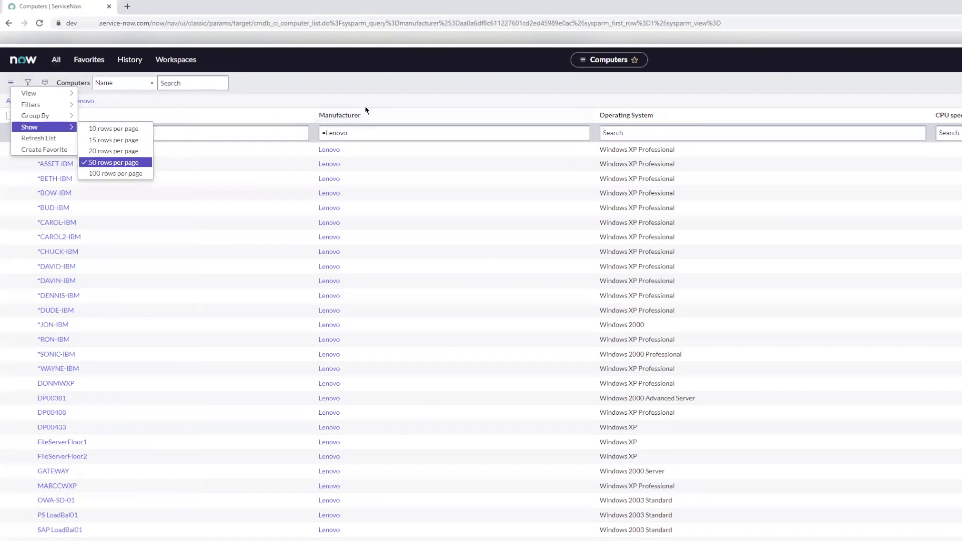
pyautogui.click(10, 82)
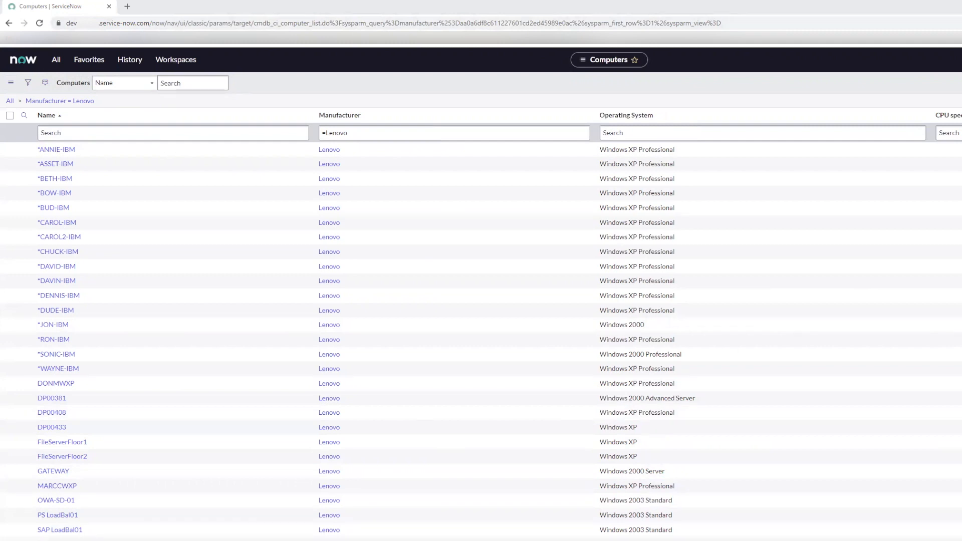
pyautogui.moveTo(707, 7)
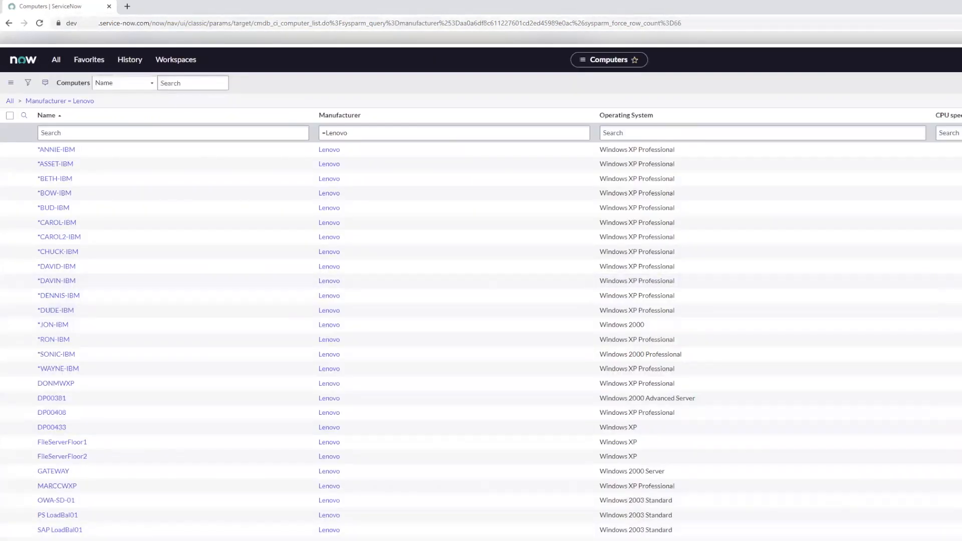
pyautogui.moveTo(726, 265)
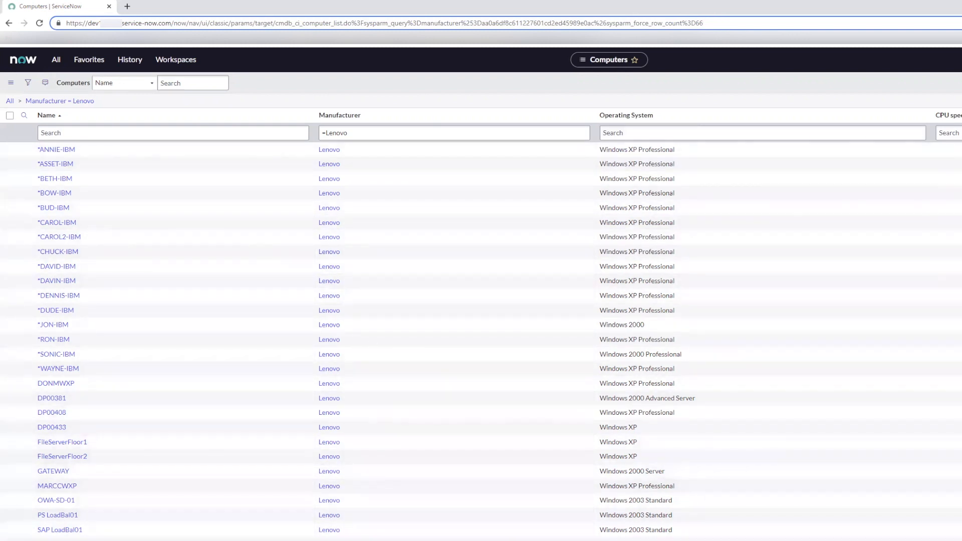
pyautogui.moveTo(470, 182)
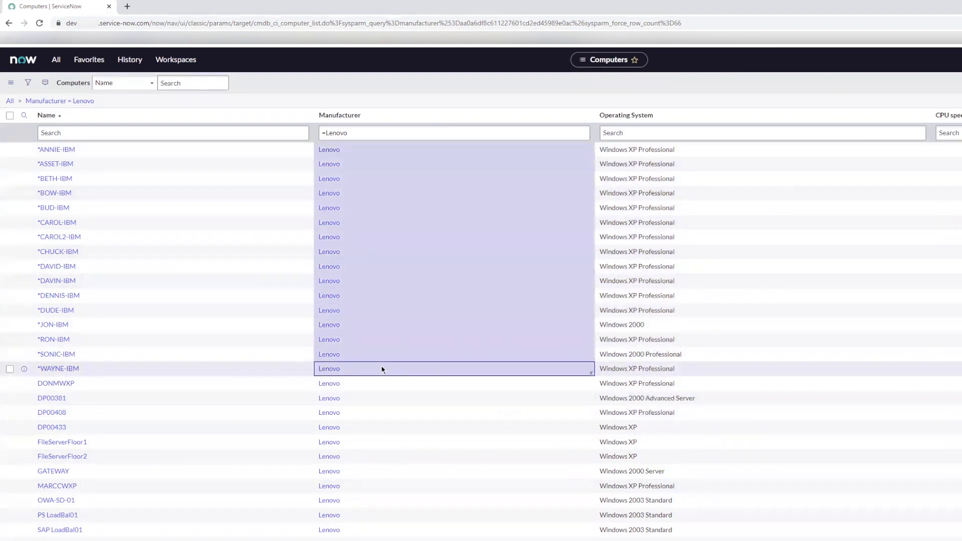
pyautogui.doubleClick(382, 369)
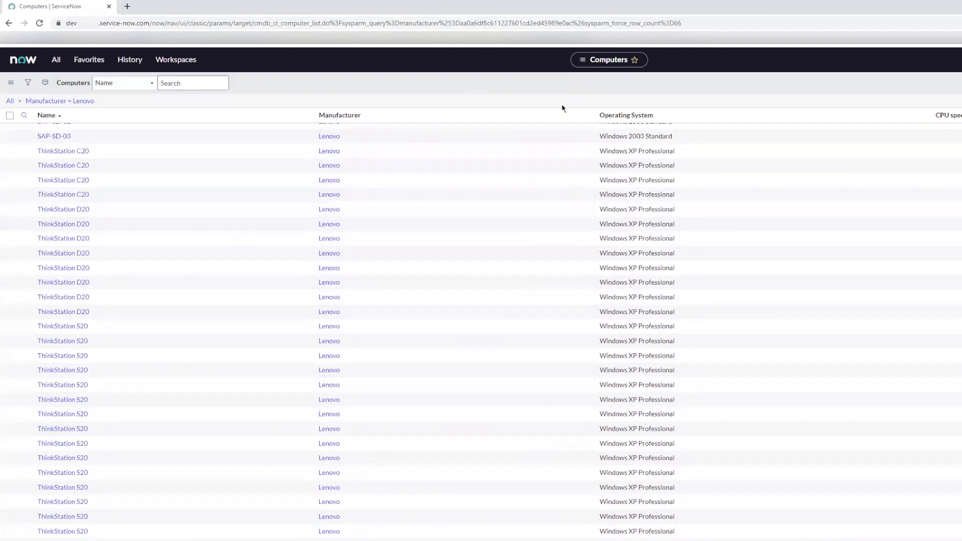
pyautogui.rightClick(626, 115)
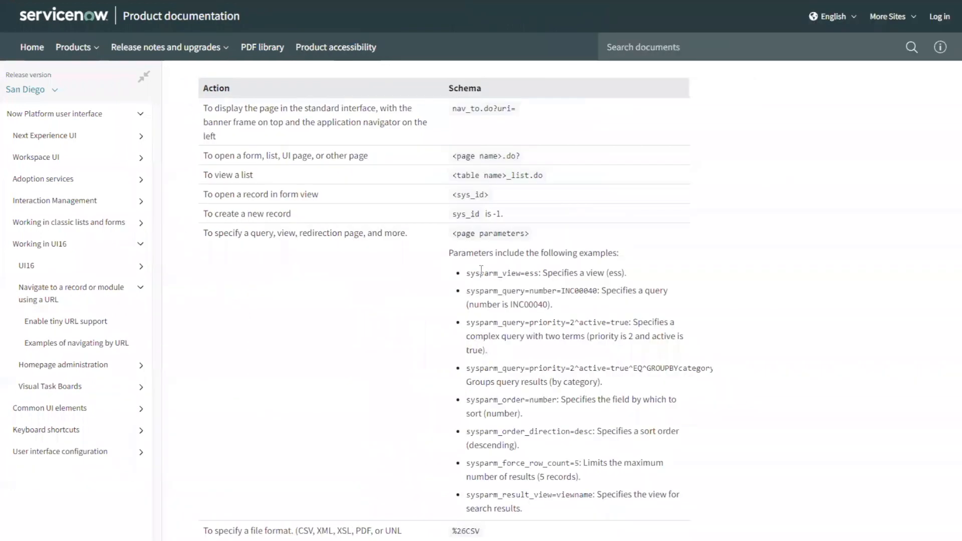
pyautogui.doubleClick(488, 322)
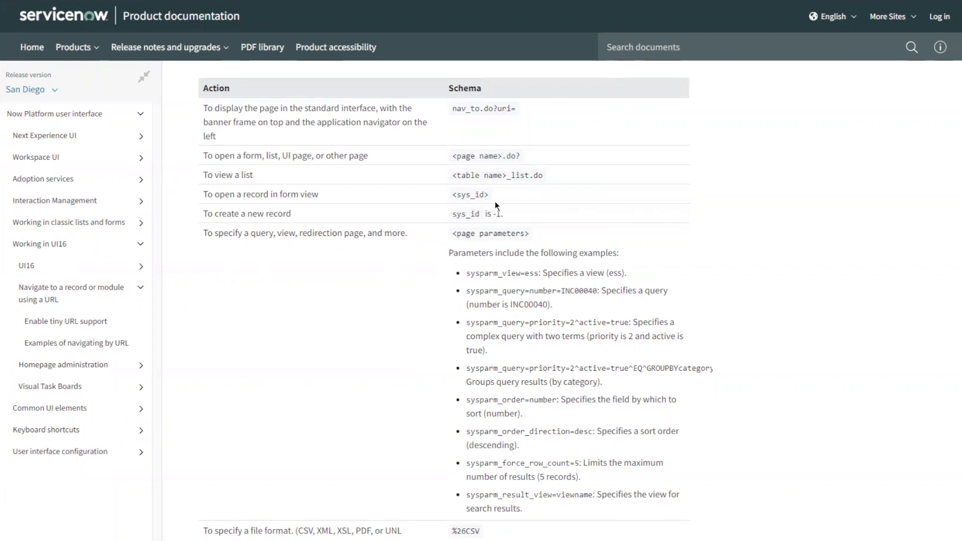
pyautogui.moveTo(565, 246)
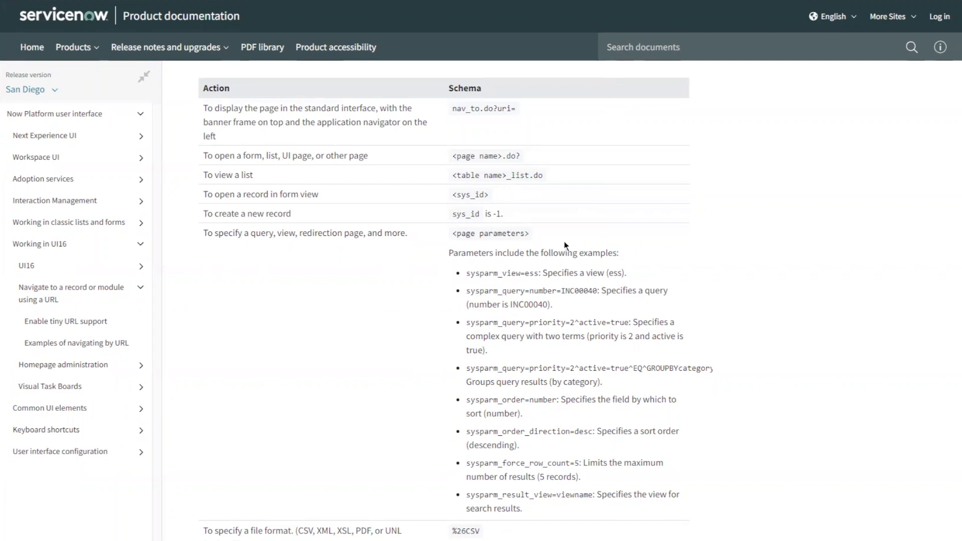